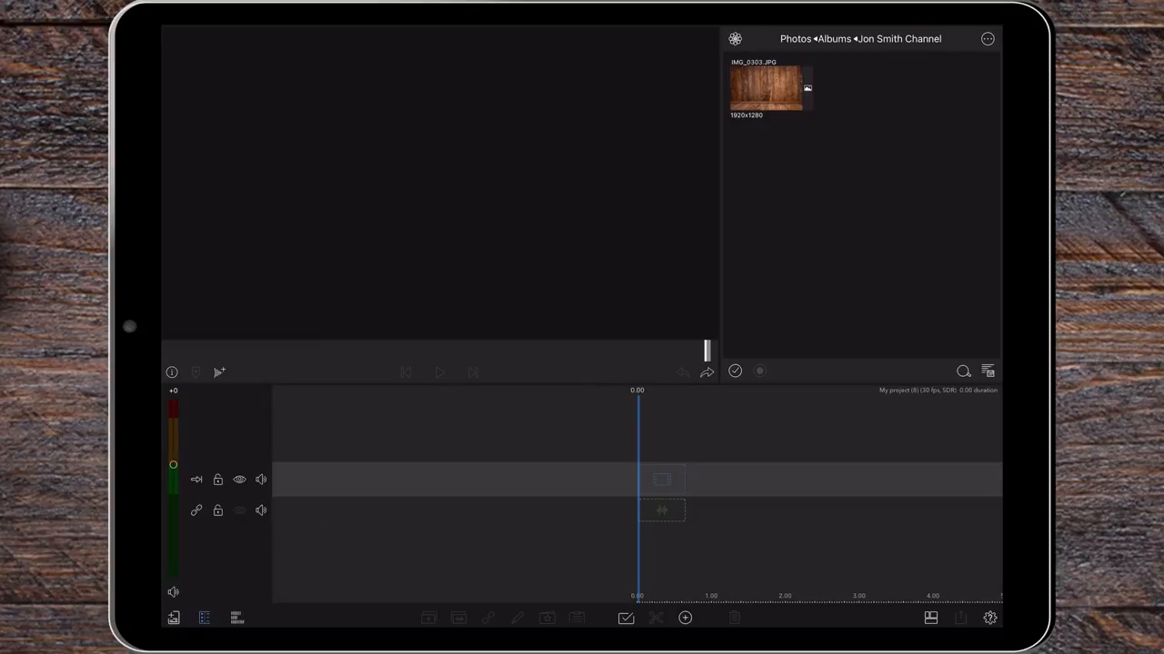
- Add the wooden room photo IMG_0303.JPG from Photos to the timeline
click(770, 88)
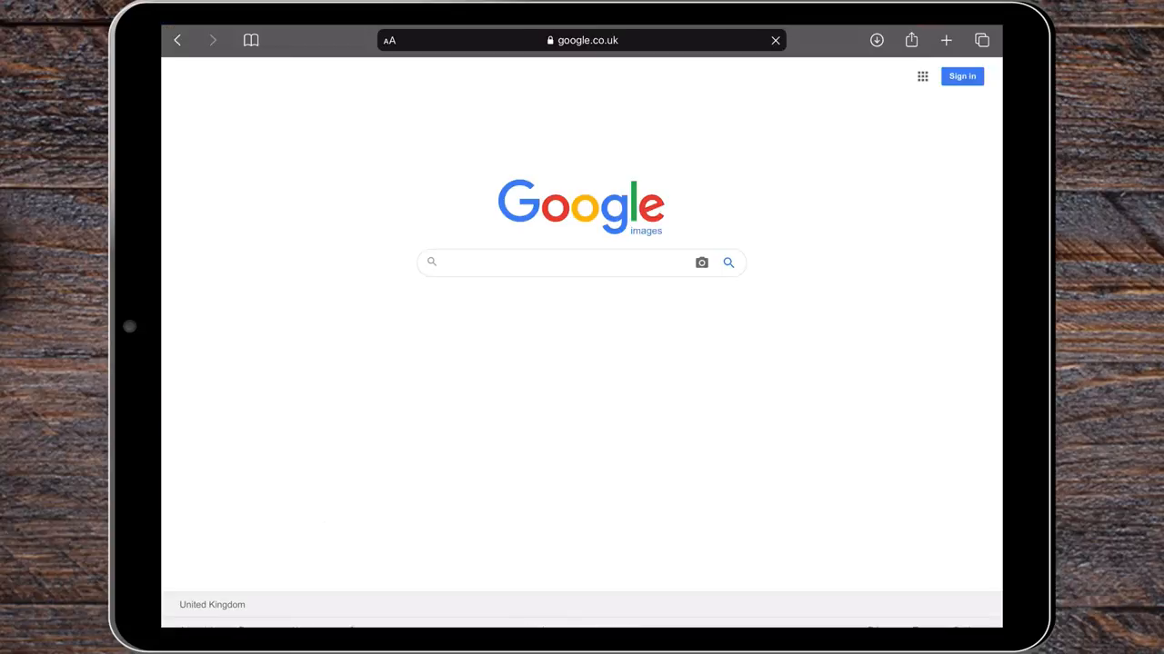
- Search Google Images for 'wooden' and scroll through the results
text(wooden)
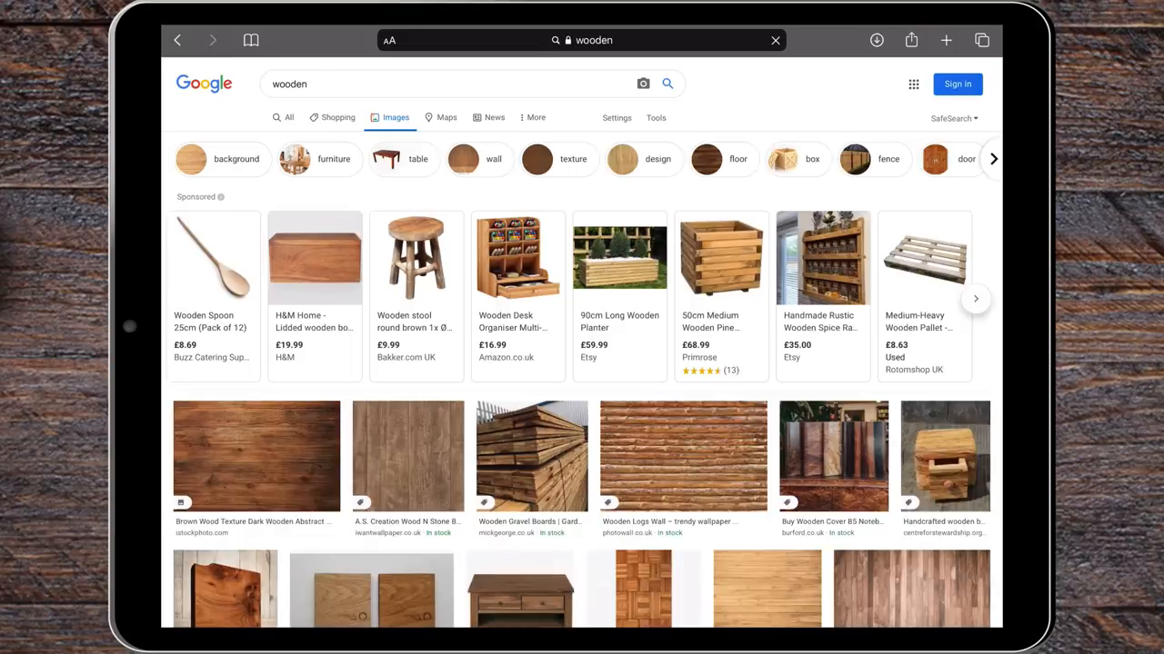
scroll(down, 3)
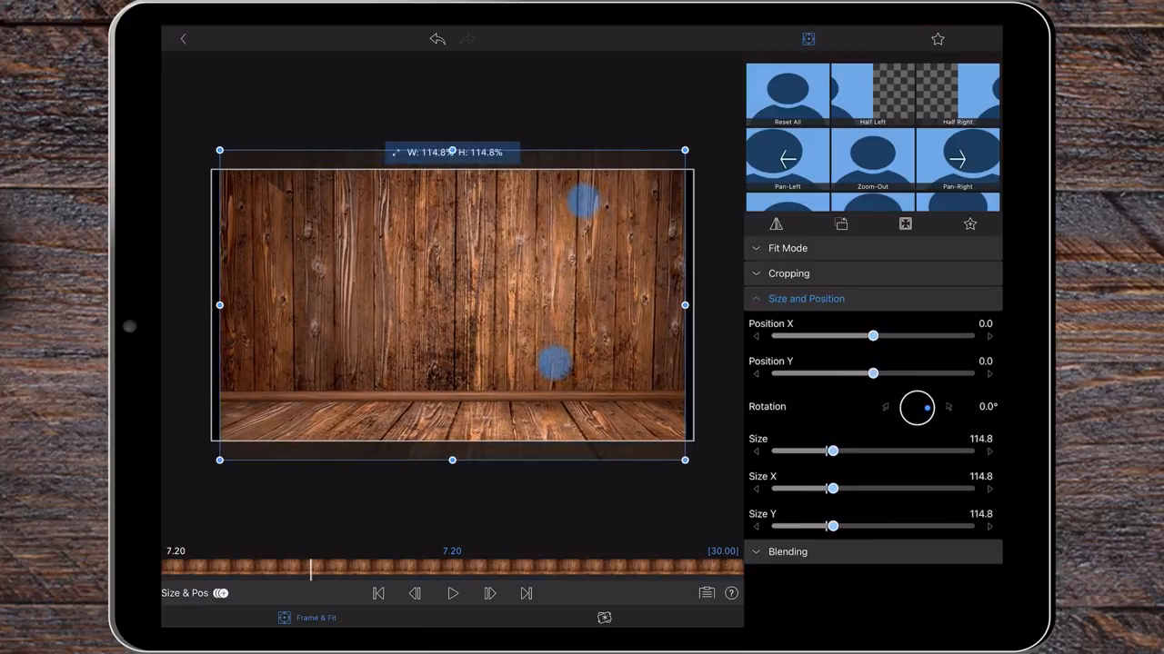
- Scale the background to 118.8% and keyframe Position X to -200 at the clip end
drag(832, 452, 834, 452)
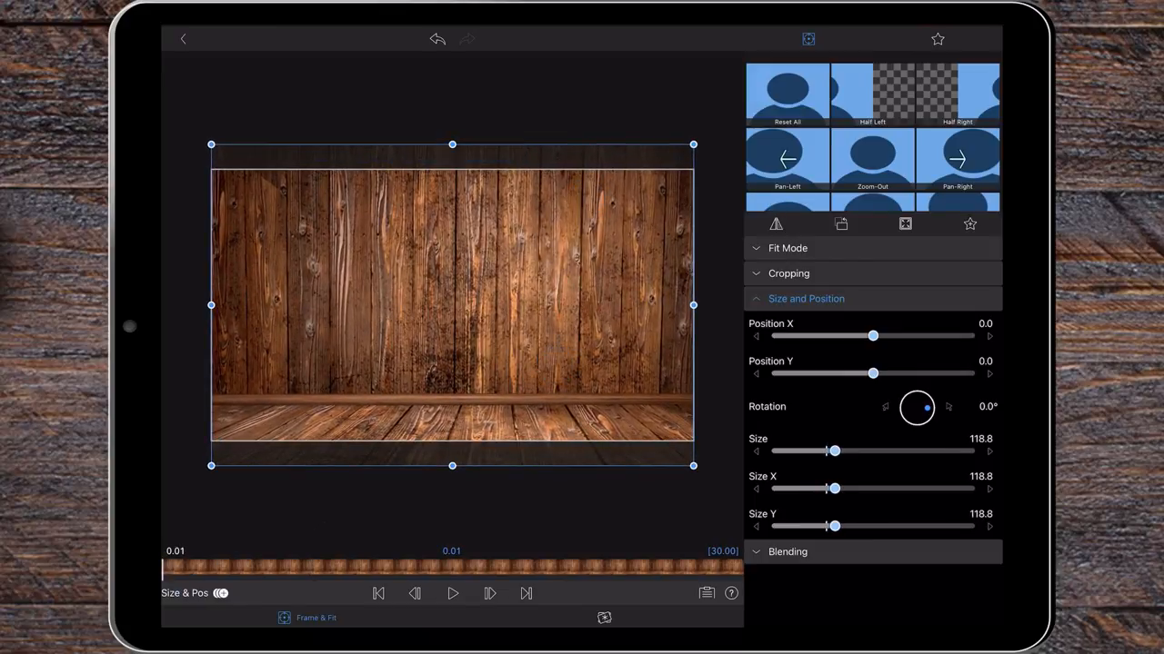
click(451, 592)
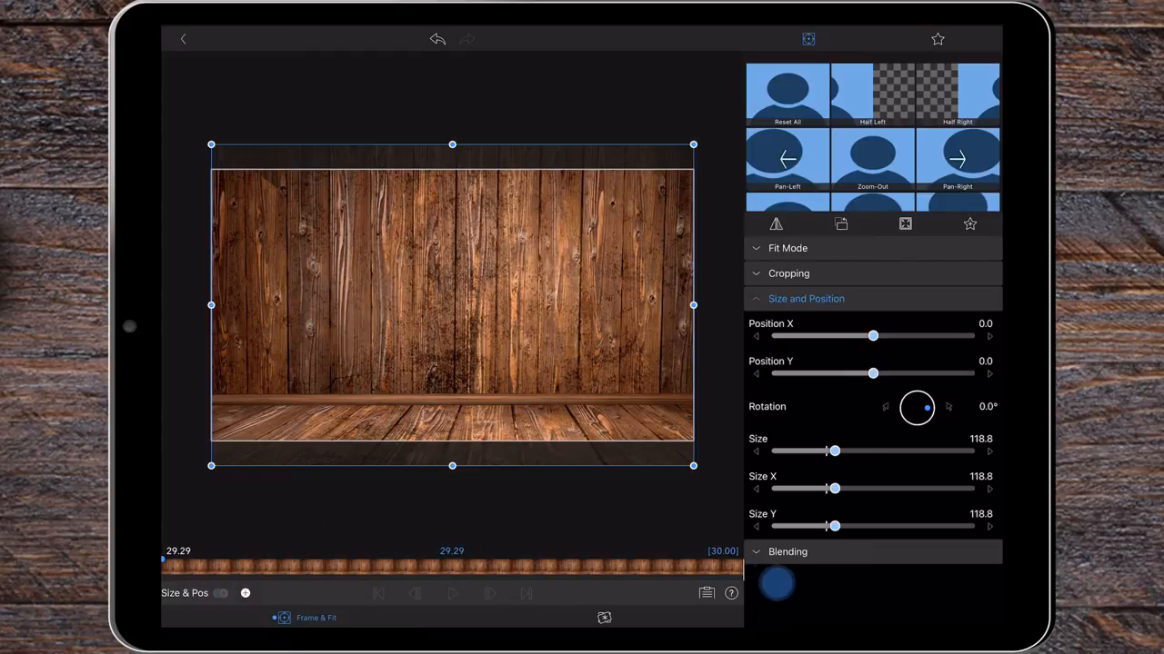
drag(874, 337, 840, 336)
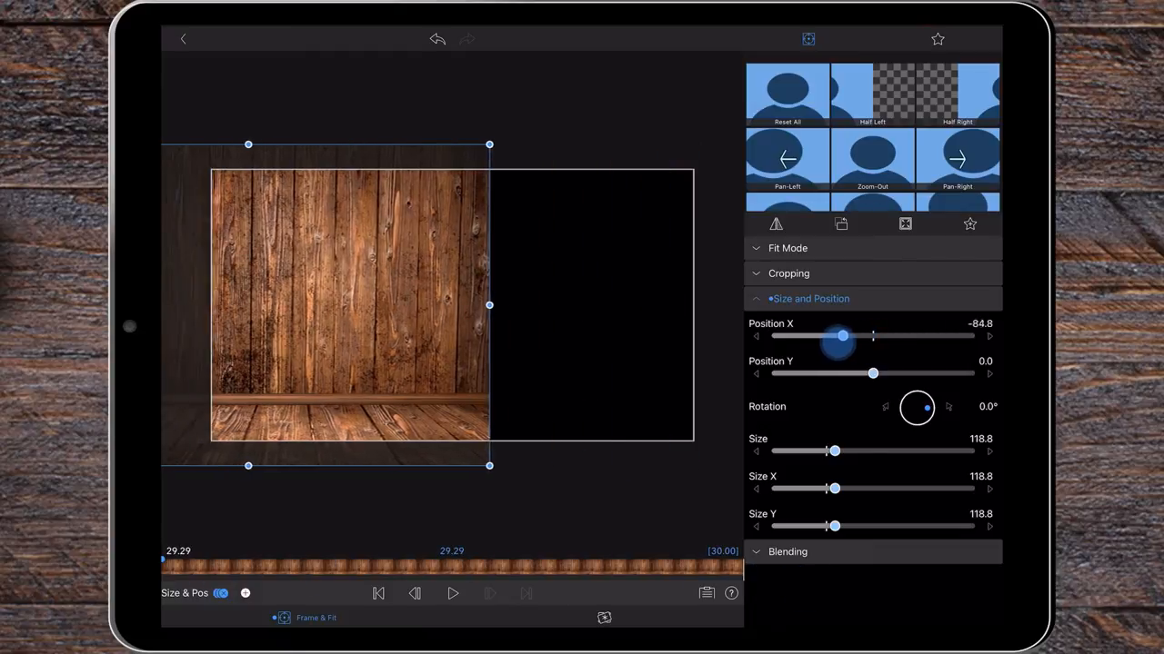
drag(841, 335, 798, 336)
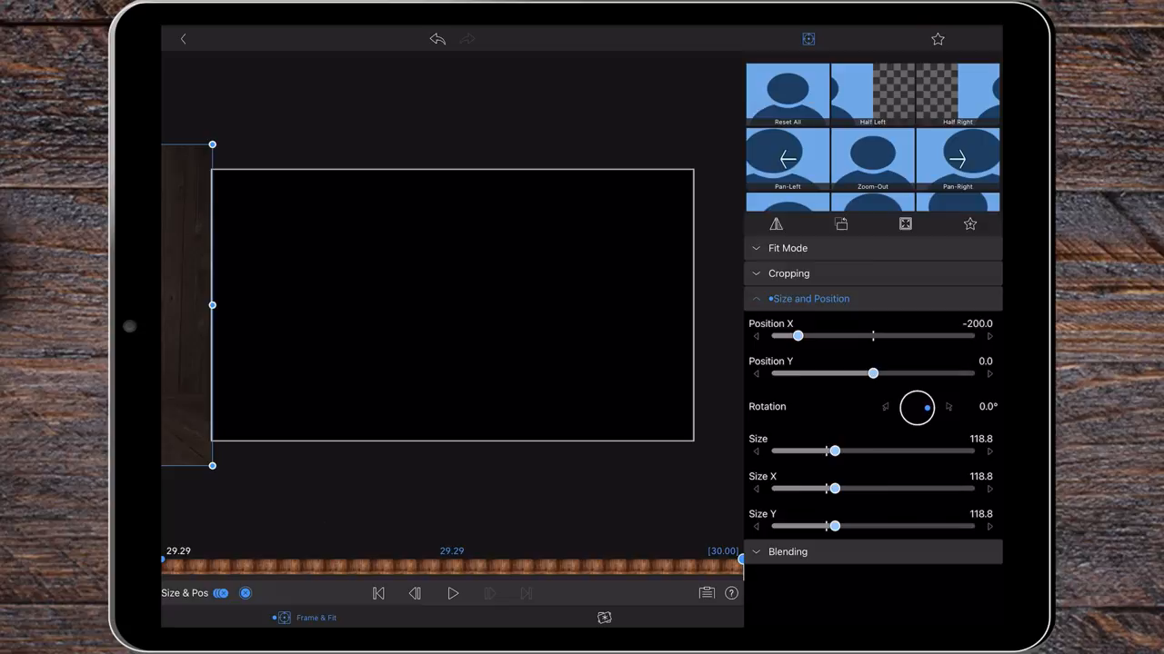
click(183, 39)
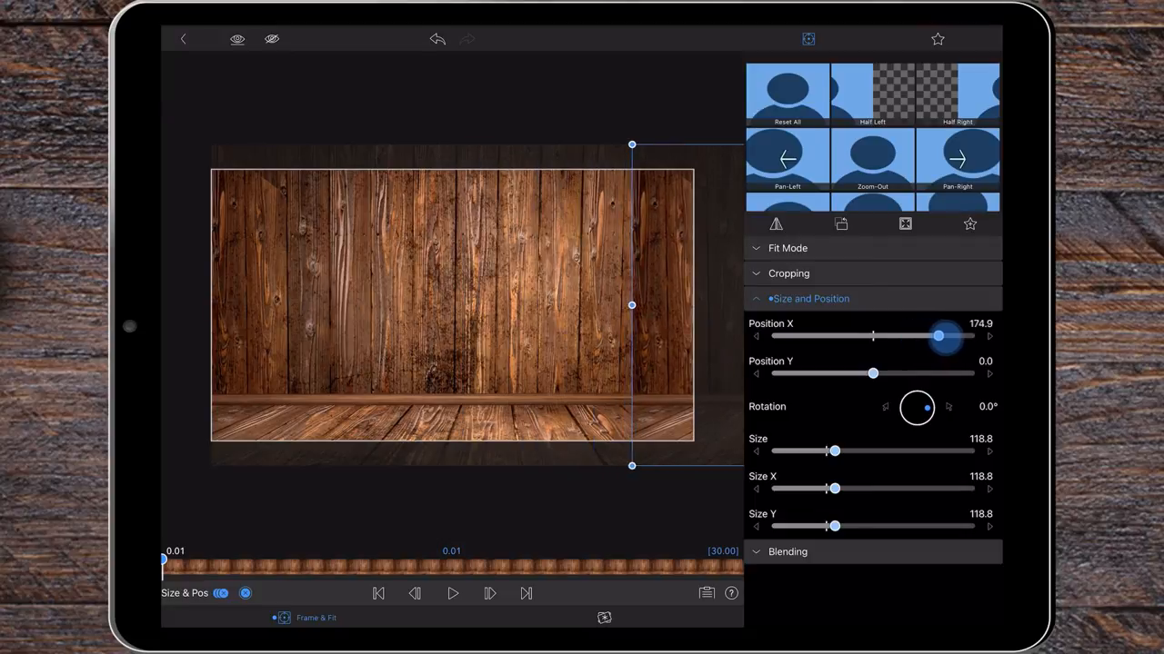
- Keyframe Position X at 174.9 at the clip start and 11.2 at the end
drag(939, 337, 948, 336)
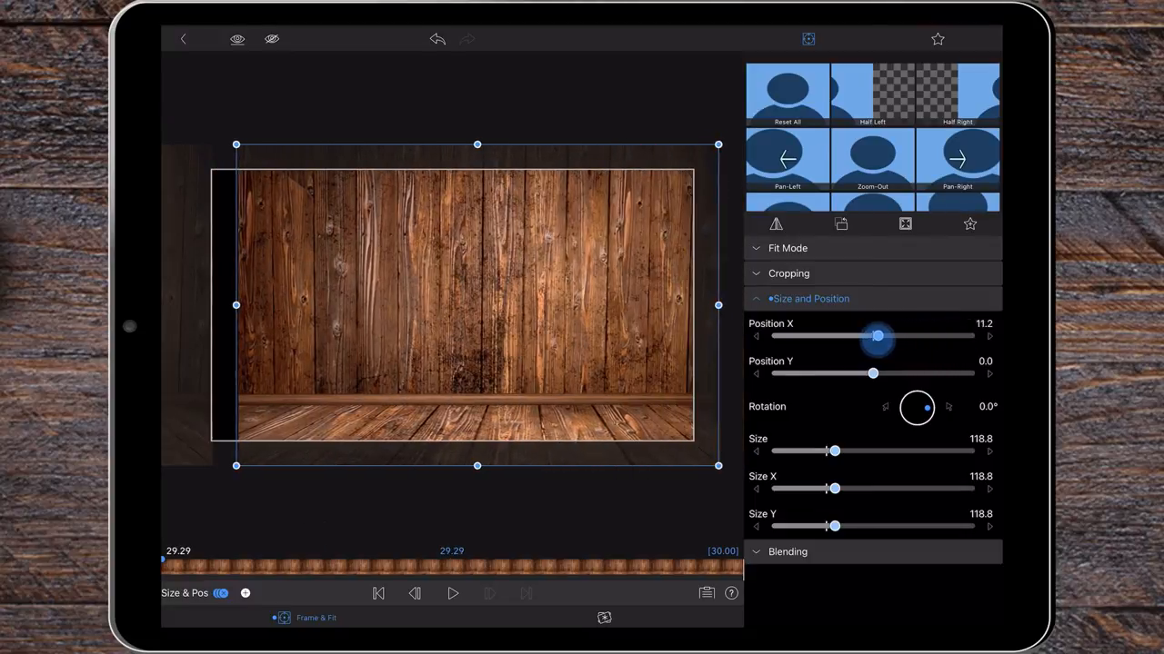
drag(876, 337, 907, 337)
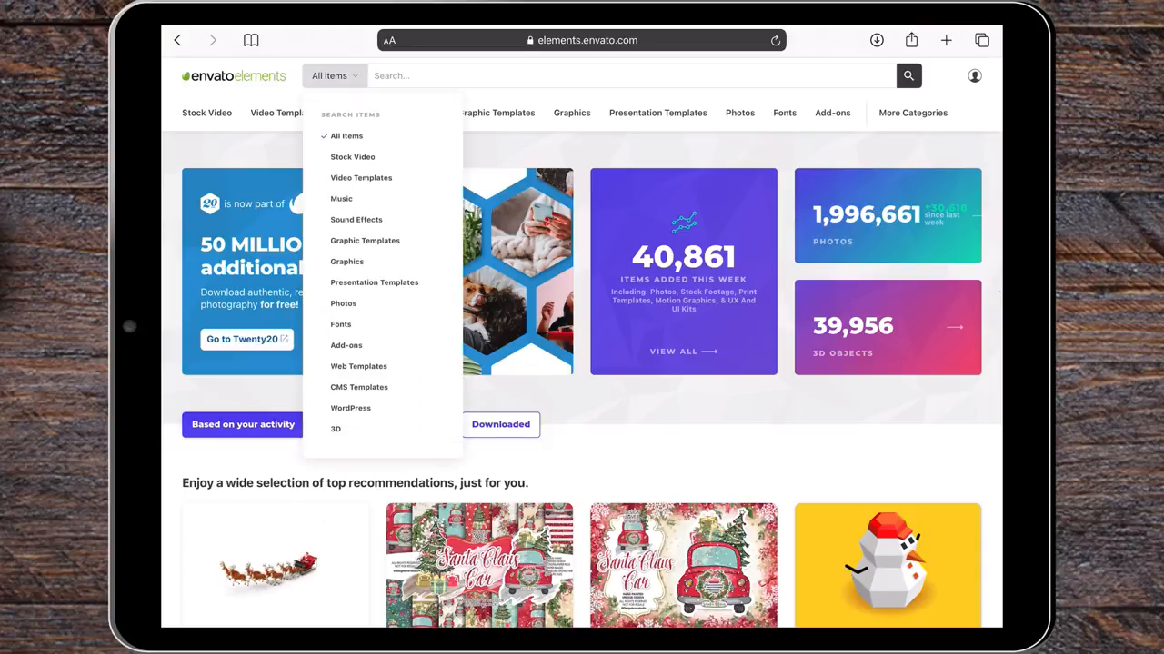
- Search Envato Elements' 3D category for 'camera' and scroll the results
text(Camera)
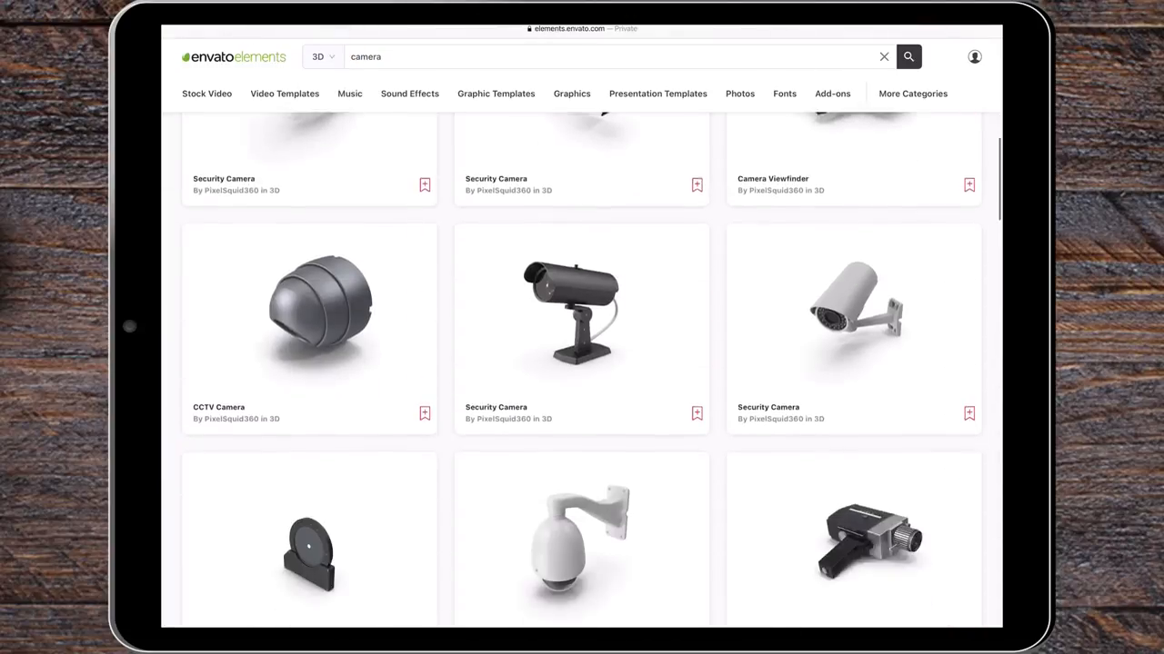
scroll(down, 3)
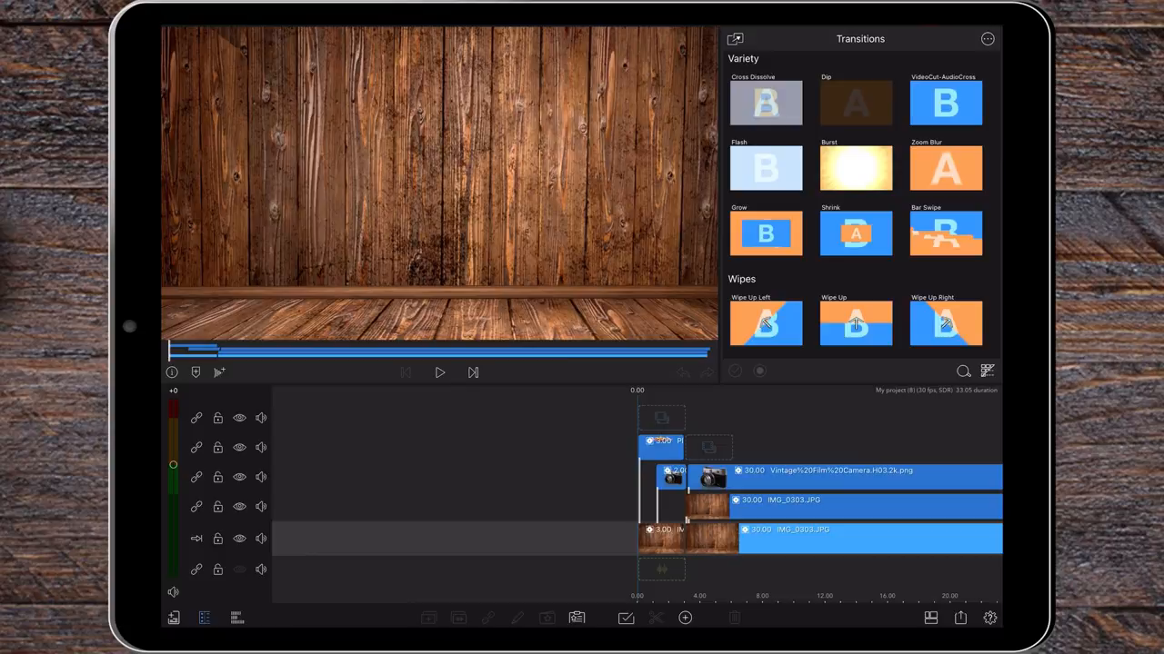
- Open the 3-second opening background clip in Frame & Fit
click(662, 539)
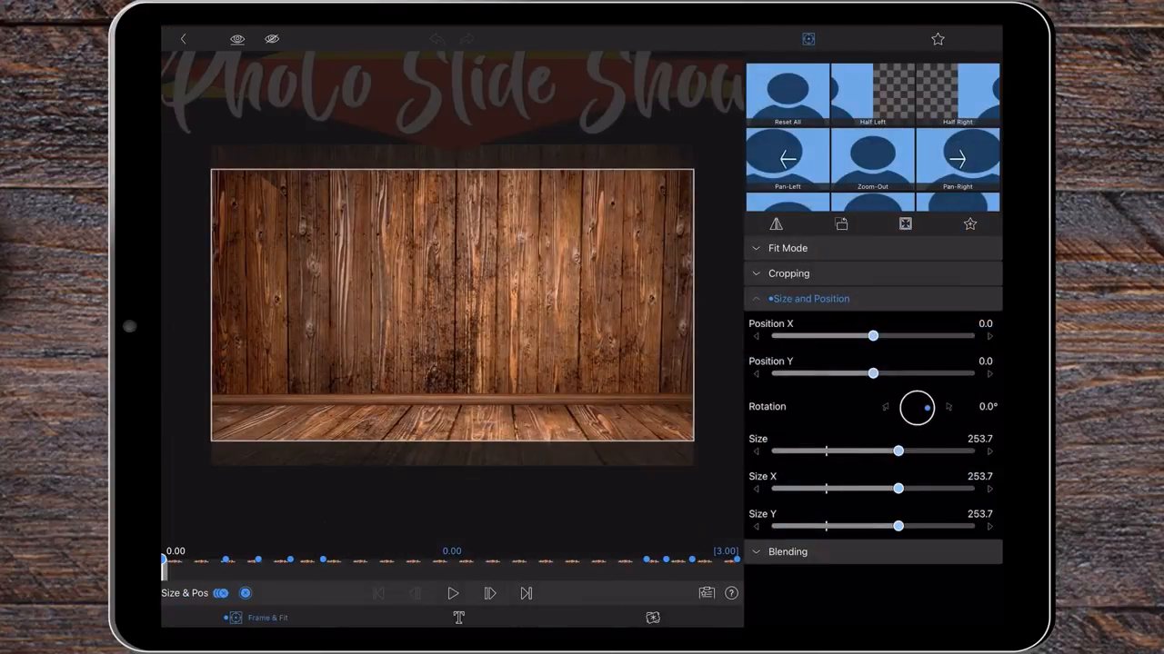
- Scrub the keyframe timeline to preview the 253.7% zoom animation
drag(164, 560, 258, 561)
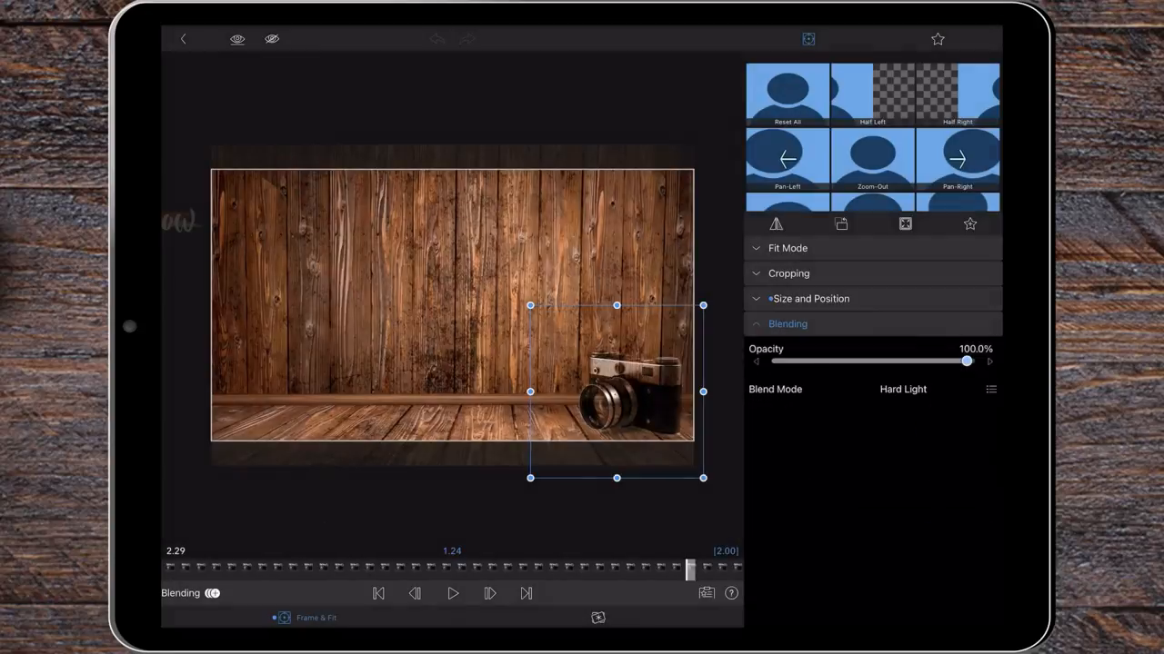
- Place the camera prop at the bottom right with Hard Light blend mode
click(810, 298)
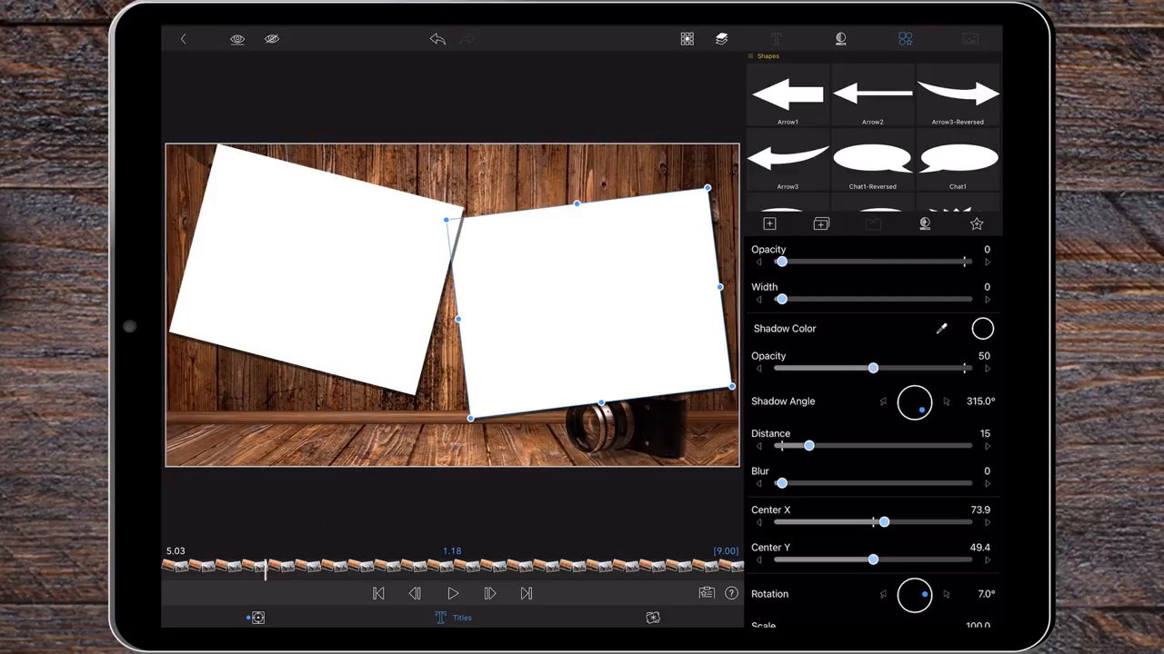
- Add an image layer, delete the empty placeholder layer, and re-show the photo layer
click(769, 224)
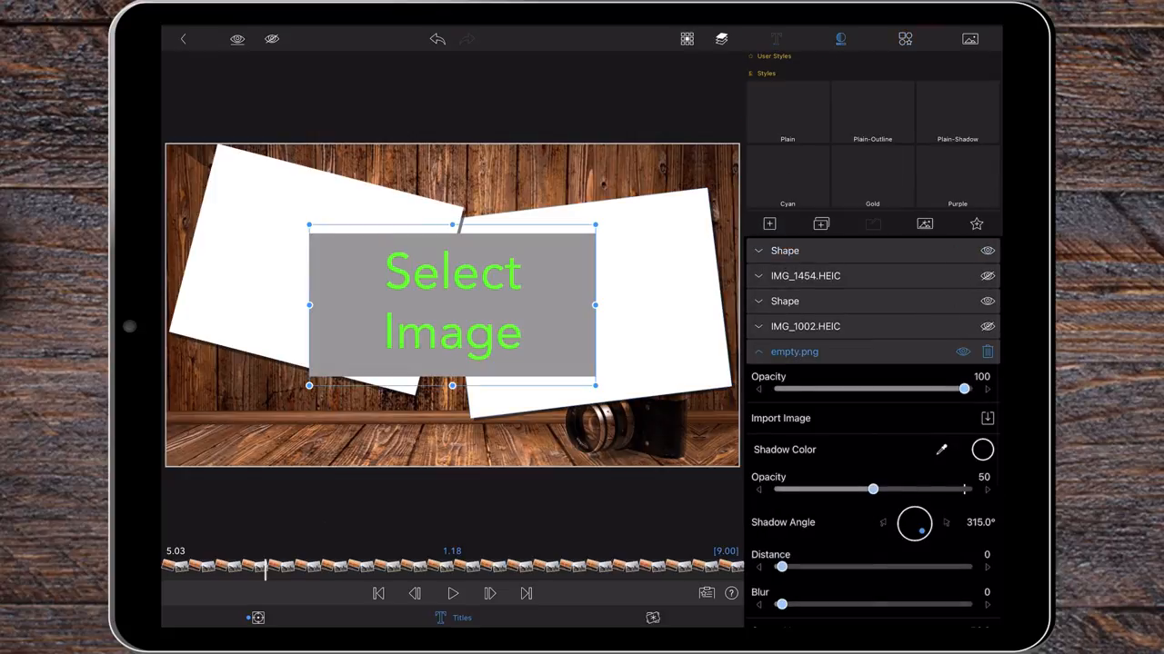
click(776, 38)
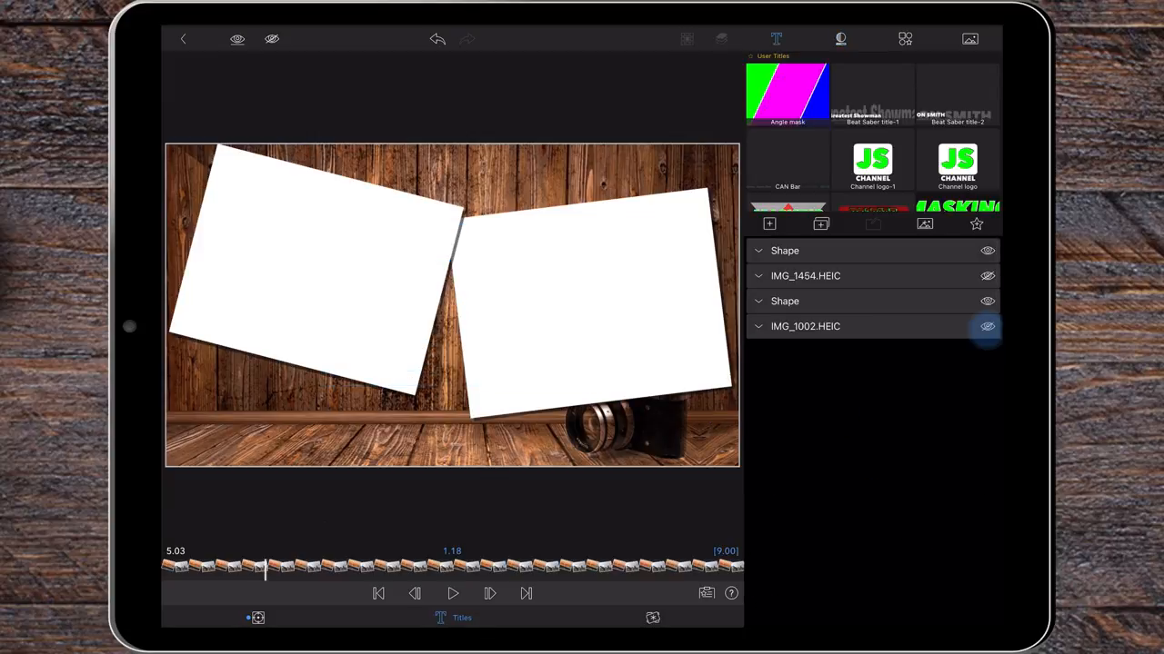
click(987, 326)
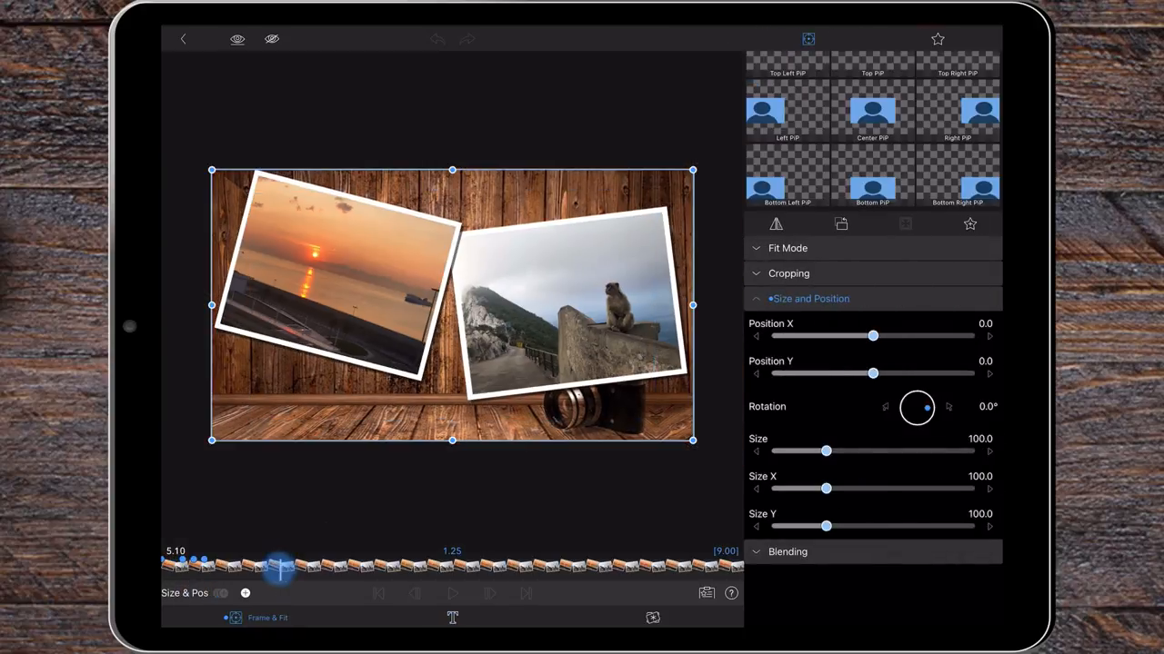
- Keyframe the framed photos at Position Y -153.3 at the title clip start
drag(873, 374, 866, 374)
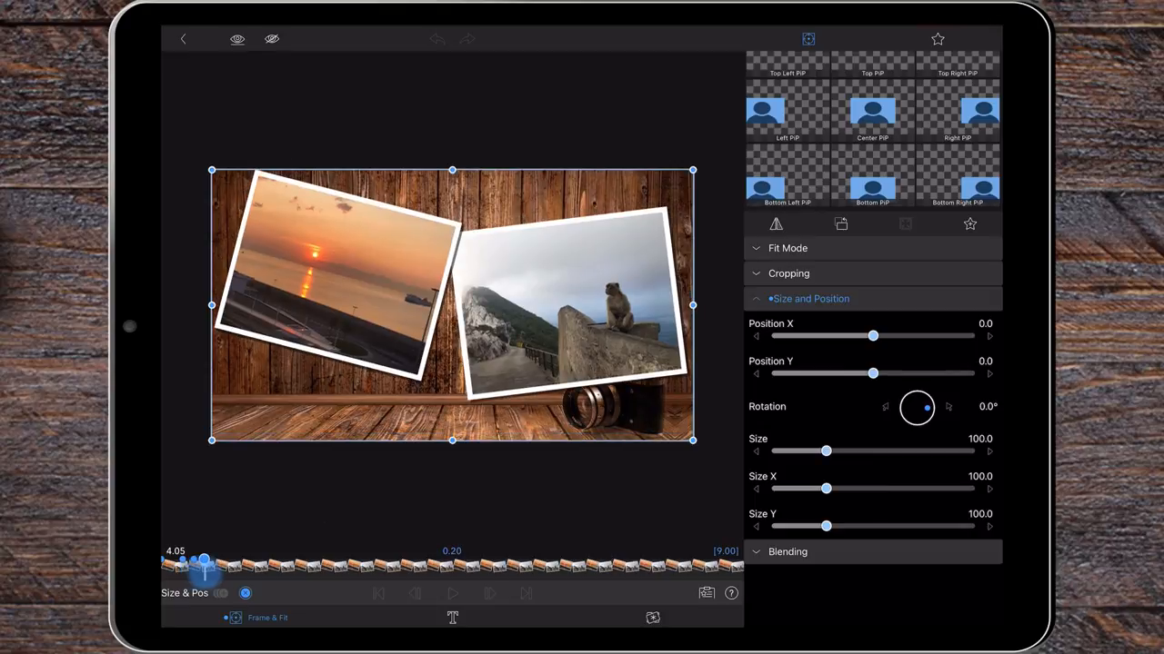
drag(873, 374, 815, 374)
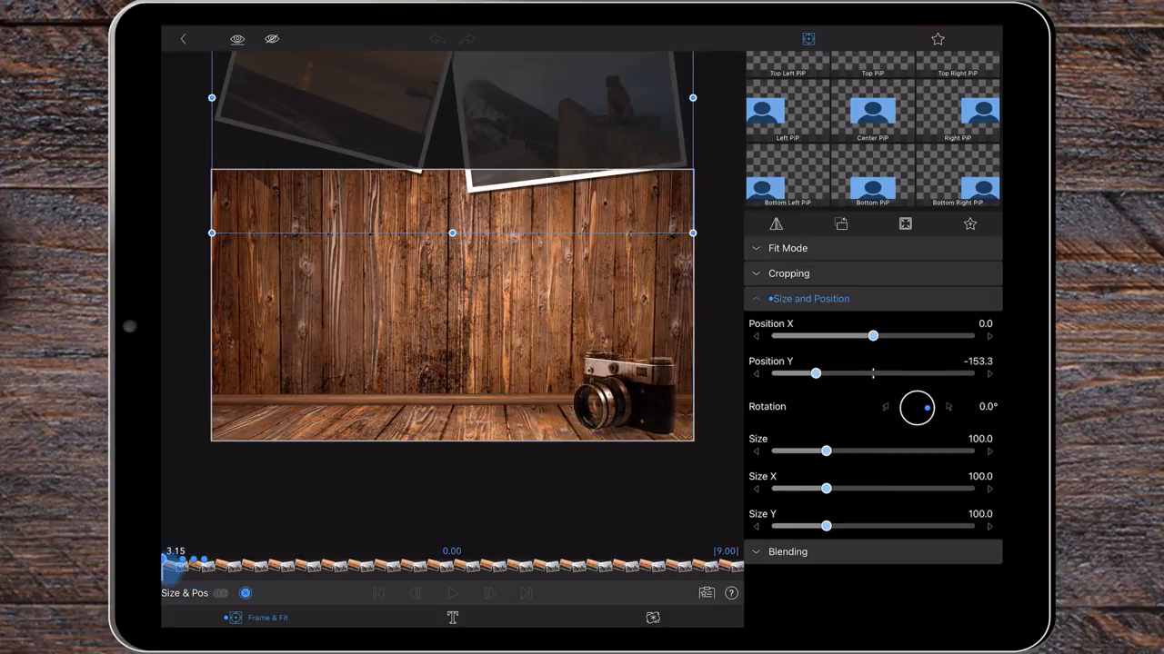